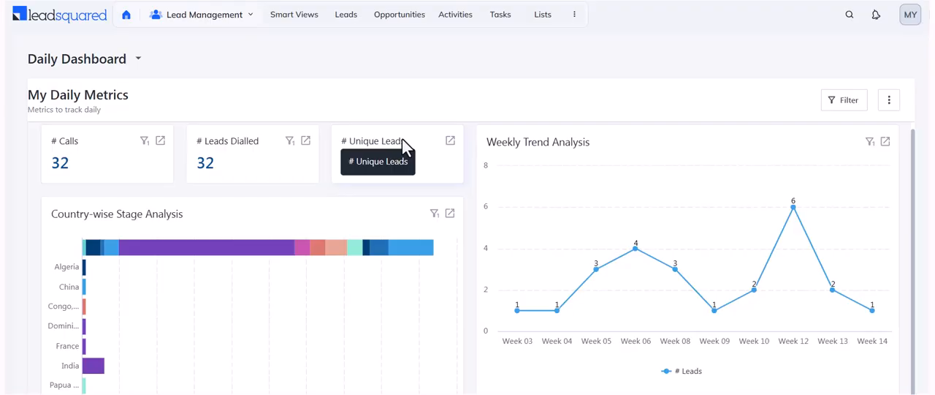
mouse_move(575, 14)
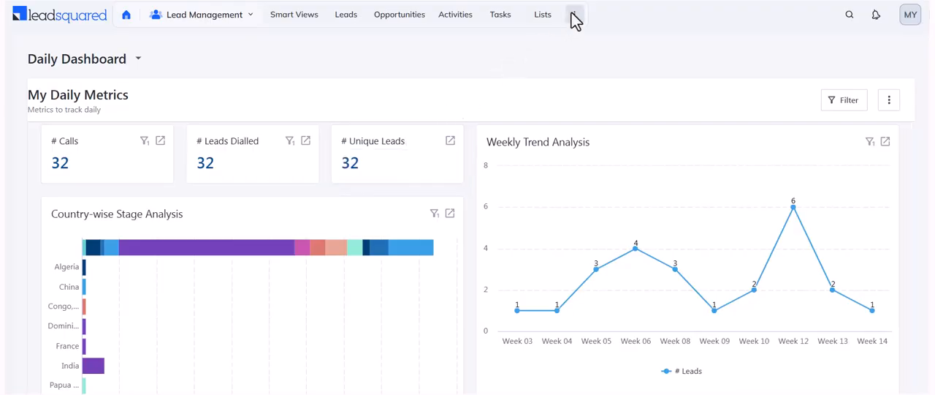
Go from the daily dashboard to the Pinned Reports page in Reports/Analytics
click(574, 15)
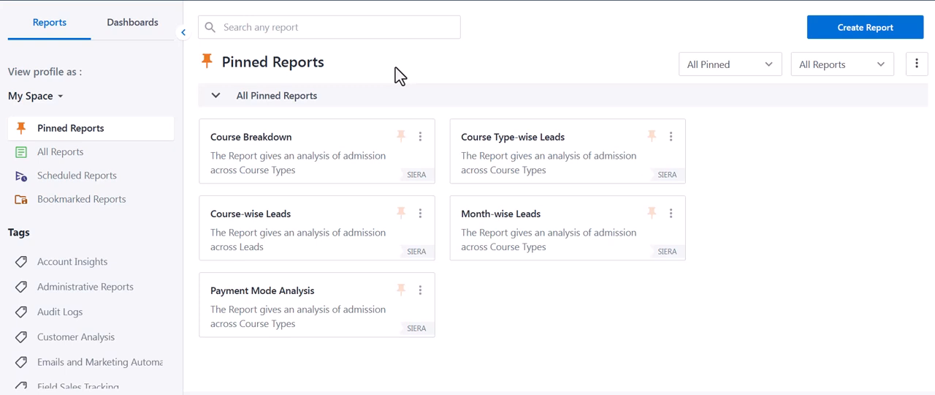
click(131, 22)
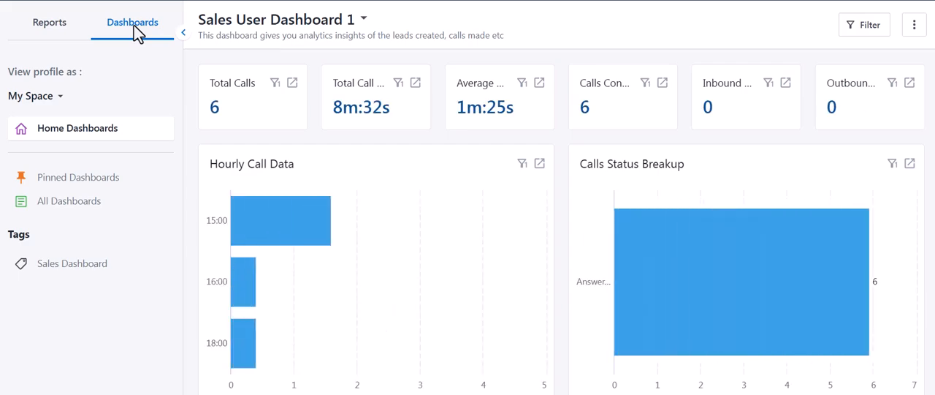
click(50, 22)
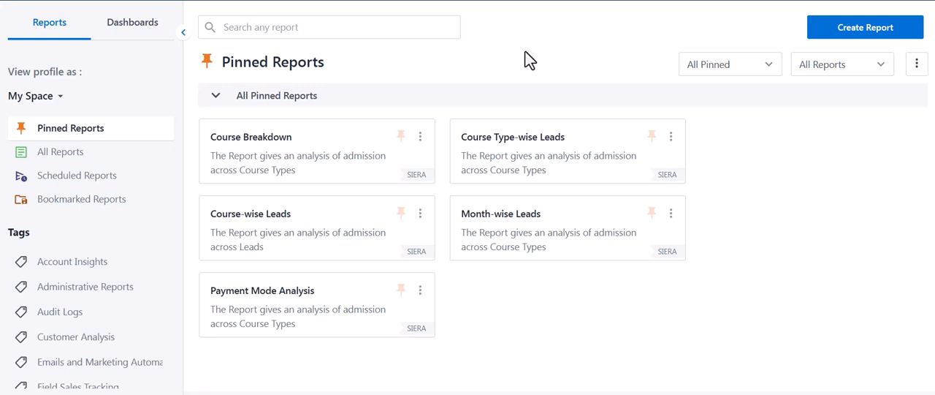
click(62, 152)
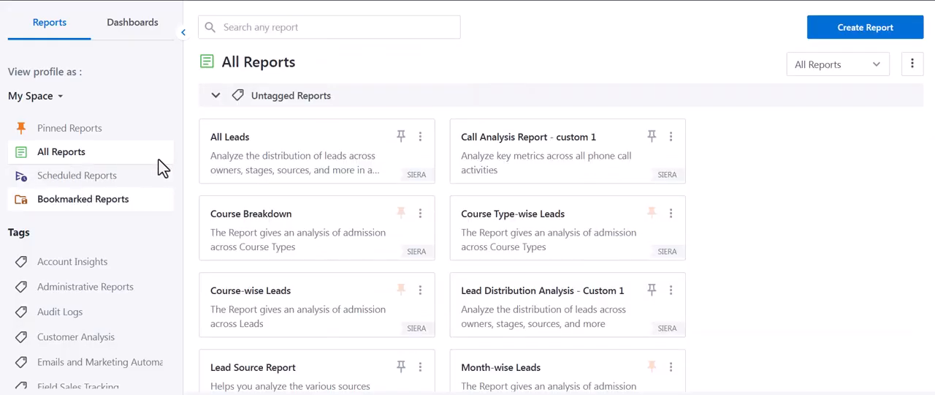
click(88, 287)
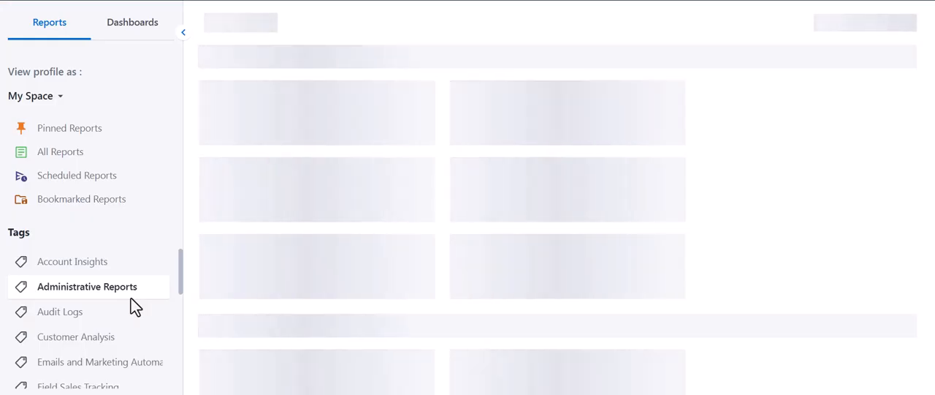
click(87, 286)
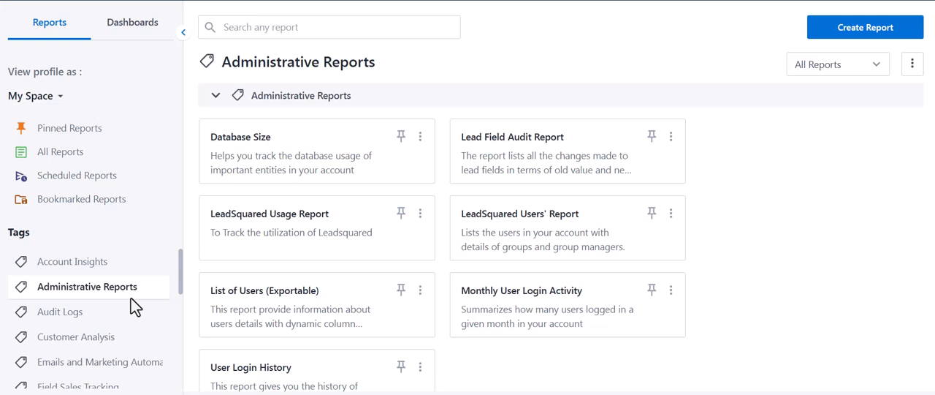
mouse_move(76, 126)
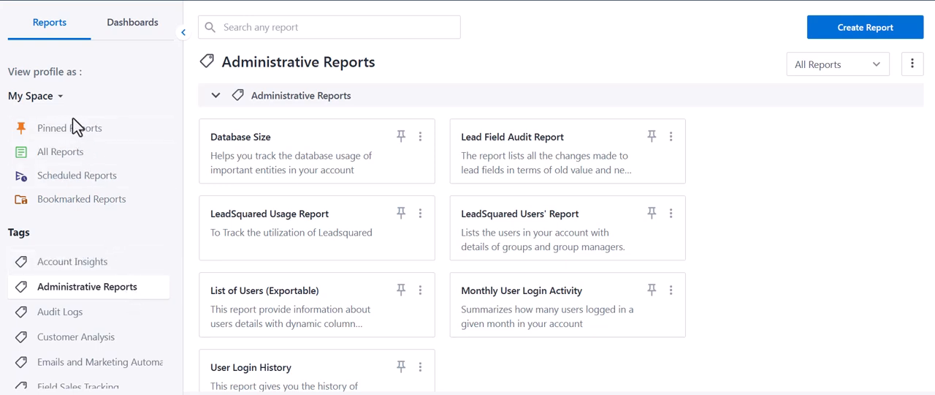
click(31, 96)
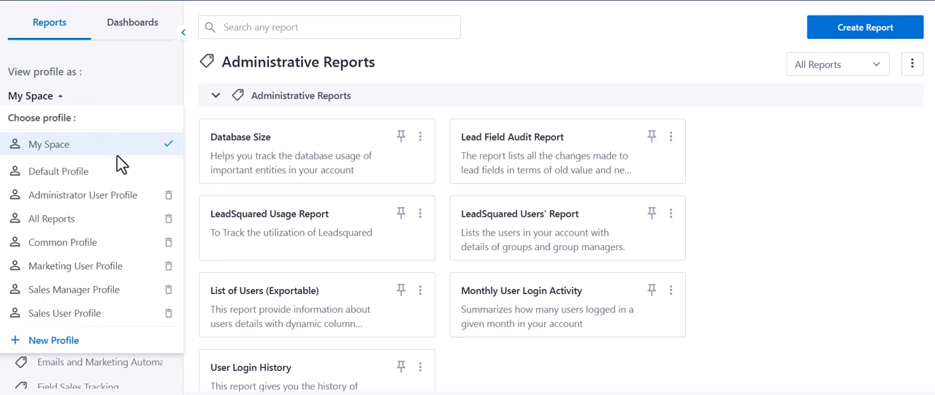
mouse_move(128, 172)
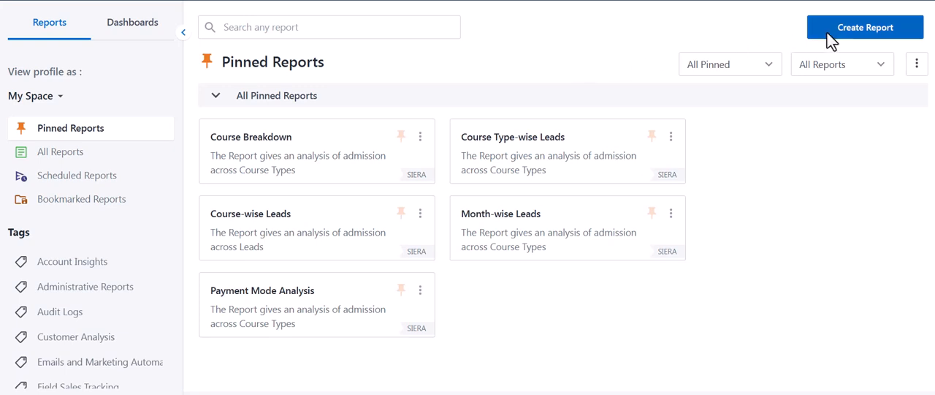
Create a new summary report on the Lead data source, add City as a row group, and show its filters
click(865, 26)
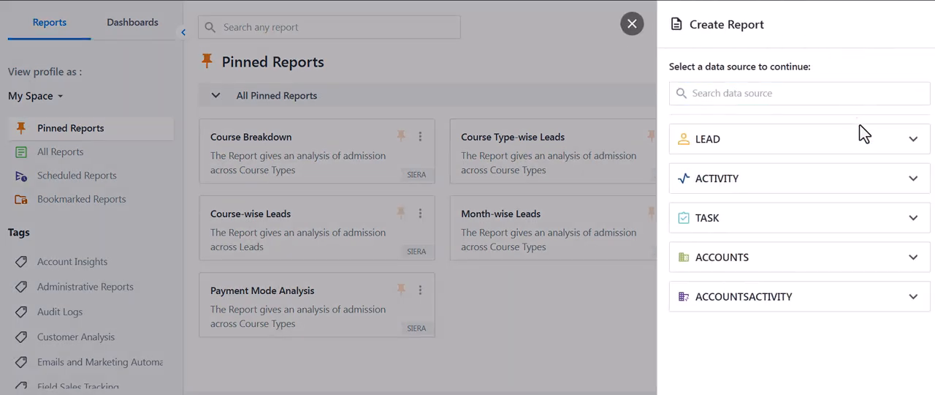
click(799, 139)
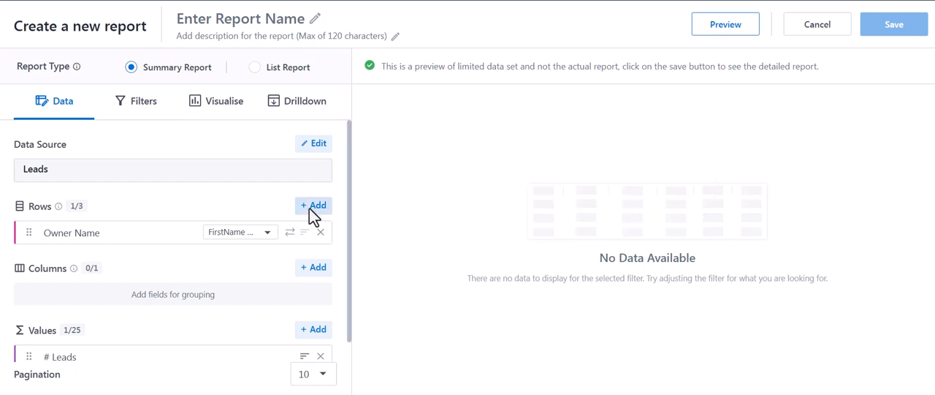
click(313, 266)
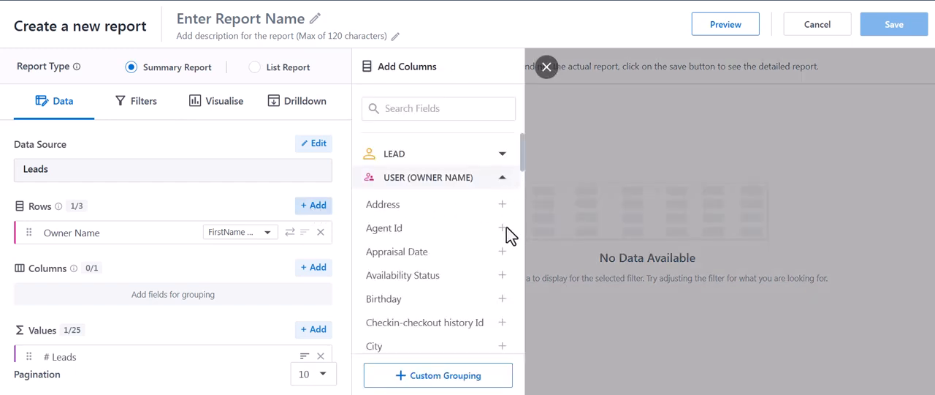
click(503, 345)
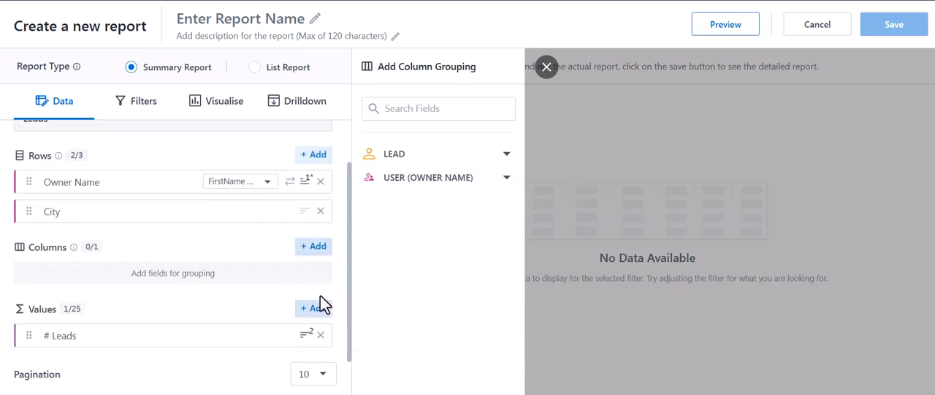
click(312, 307)
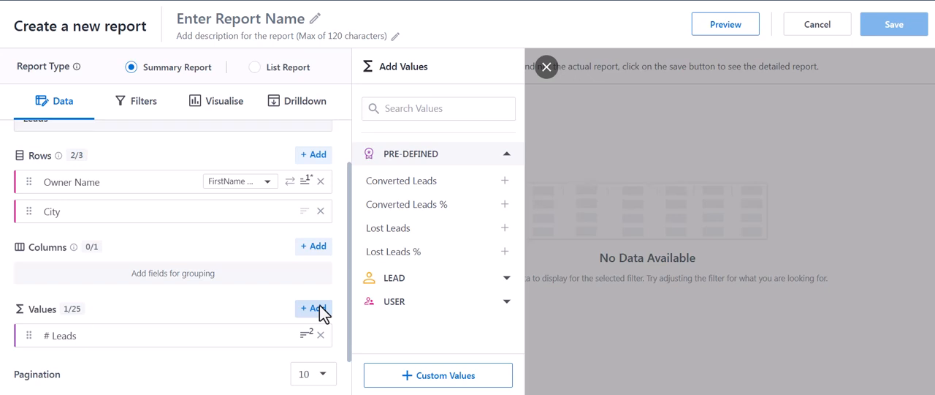
click(143, 101)
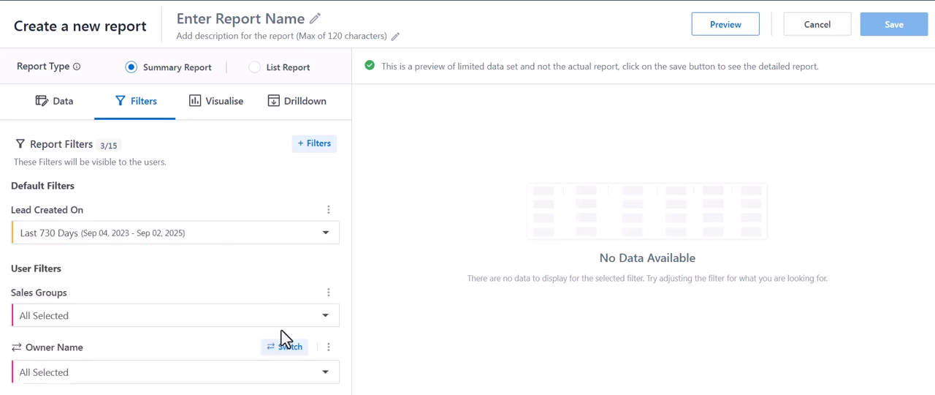
Show the report as a bar chart and preview the lead counts per owner
click(225, 101)
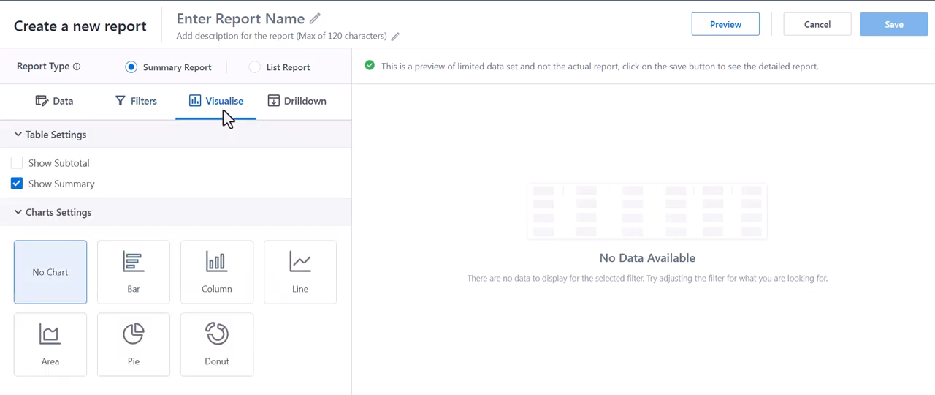
click(133, 271)
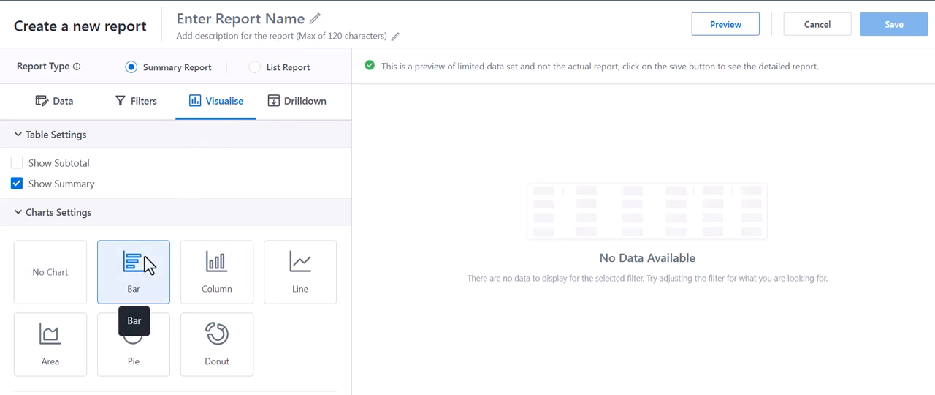
mouse_move(276, 226)
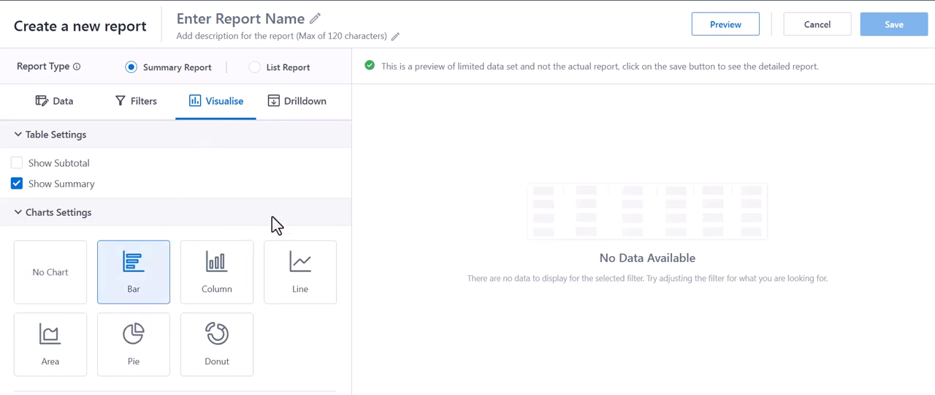
click(725, 23)
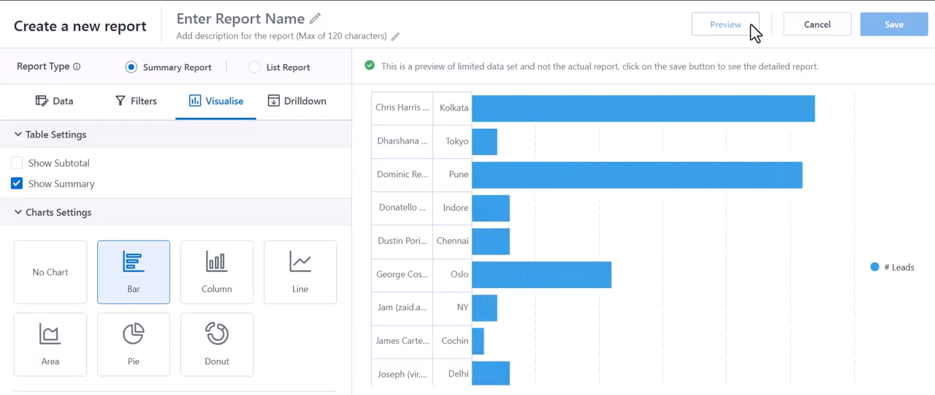
Name the report Lead Count with description 'A report on lead count' and save it
click(306, 101)
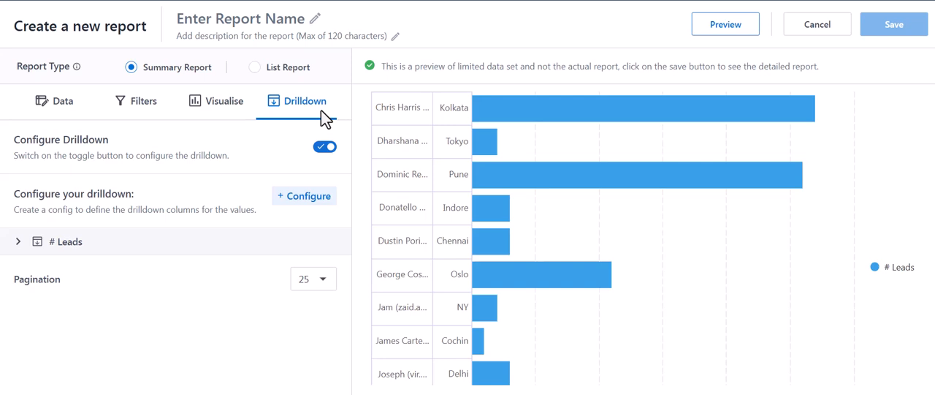
mouse_move(292, 41)
text(Lead Count)
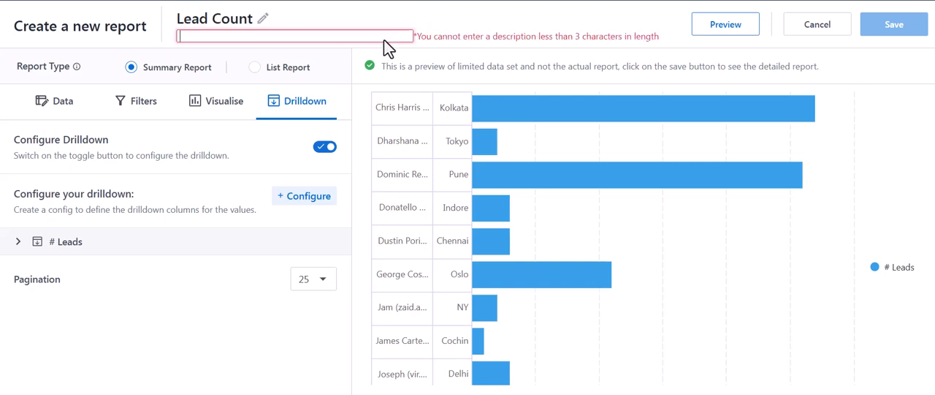
text(A report on lead count)
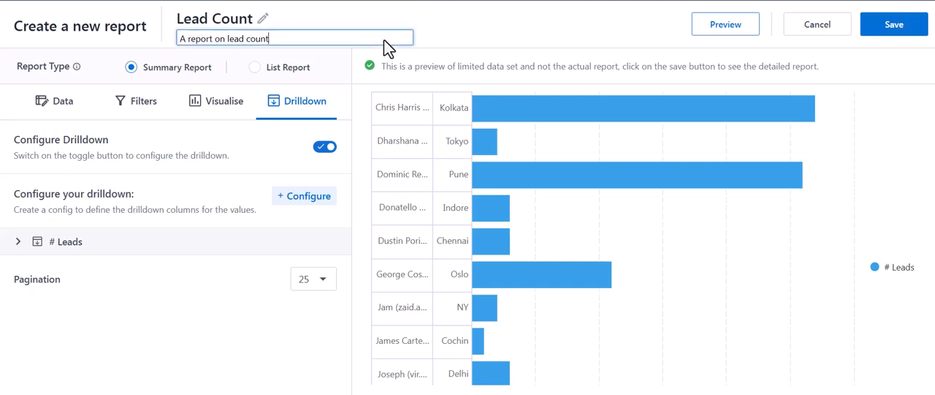
click(893, 24)
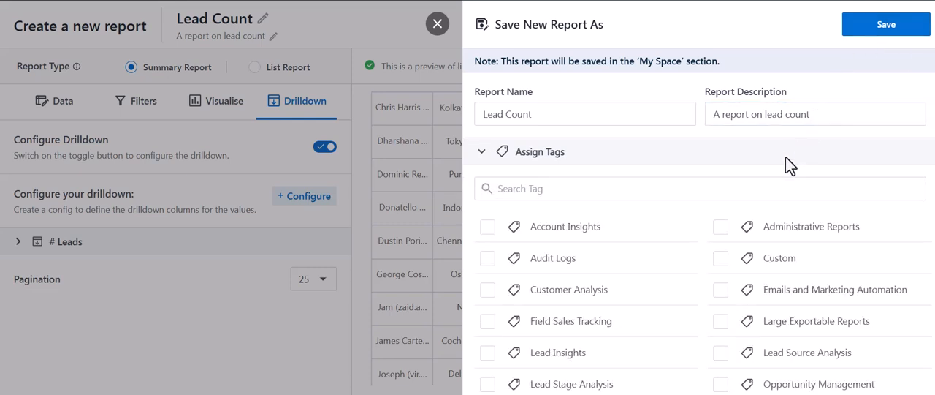
mouse_move(504, 290)
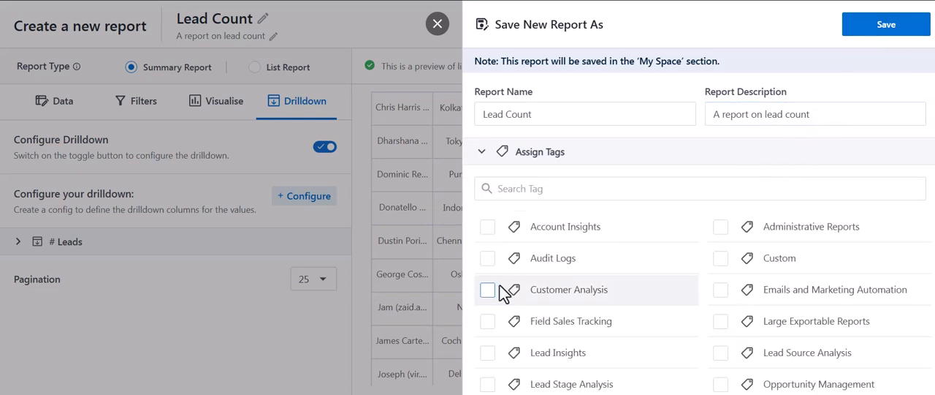
Tag the report Customer Analysis, share it with Administrator User Profile, save and load its chart
click(488, 289)
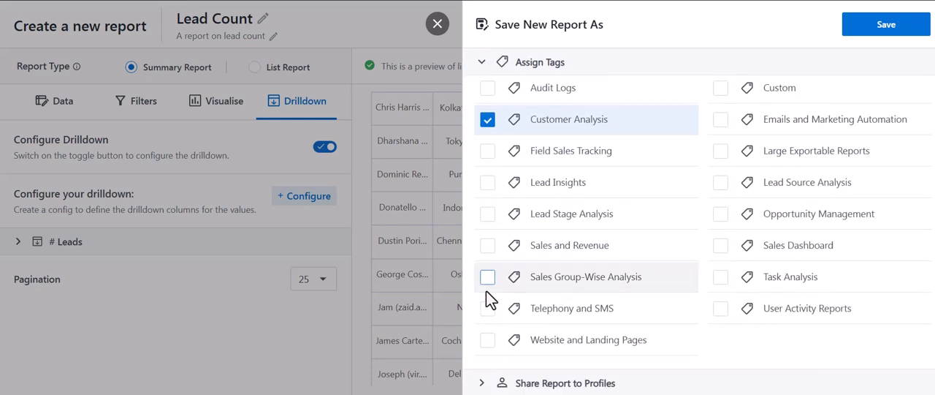
click(482, 61)
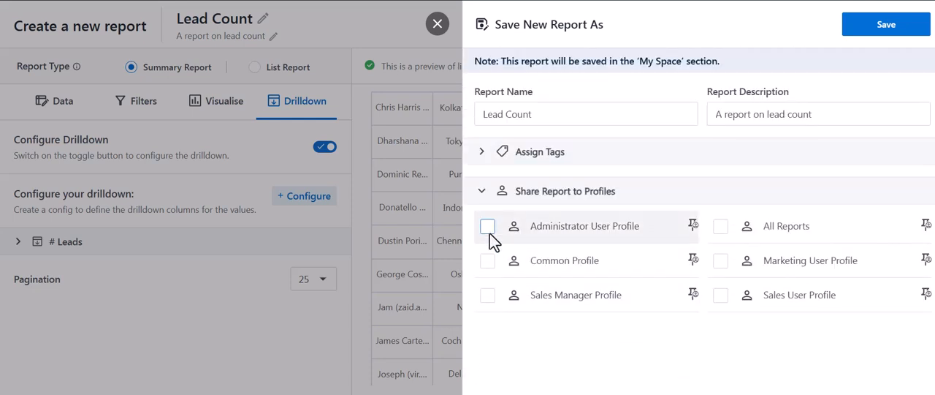
click(488, 225)
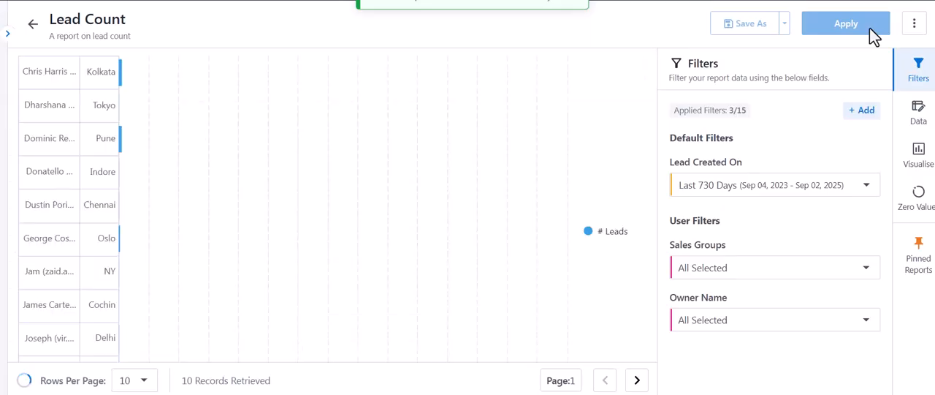
click(845, 24)
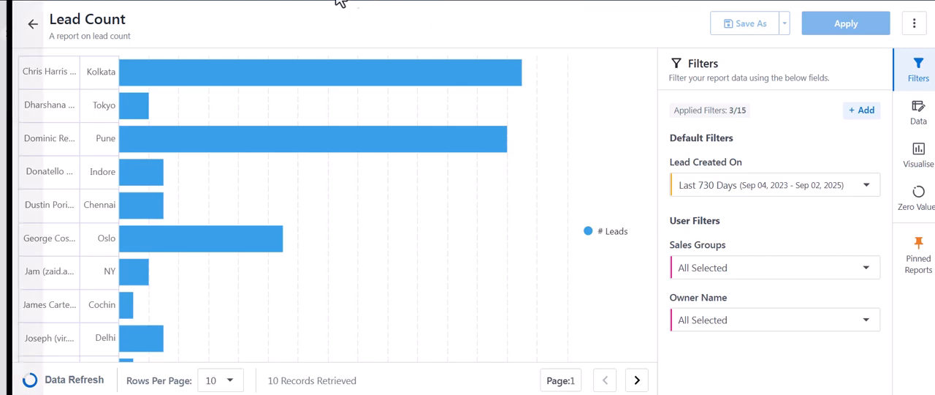
mouse_move(89, 35)
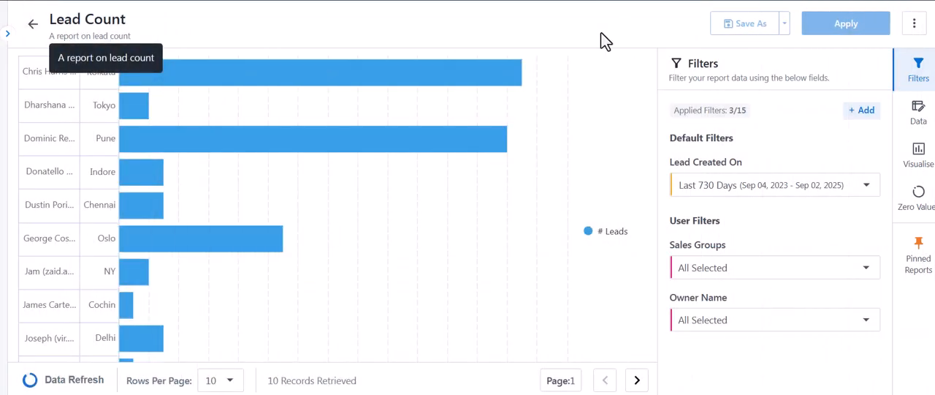
Schedule the Lead Count report so it appears Active in Scheduled Reports
click(915, 23)
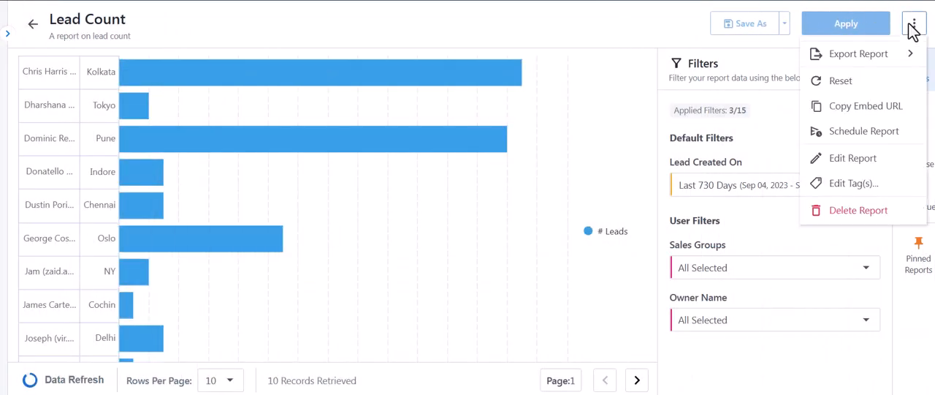
click(863, 132)
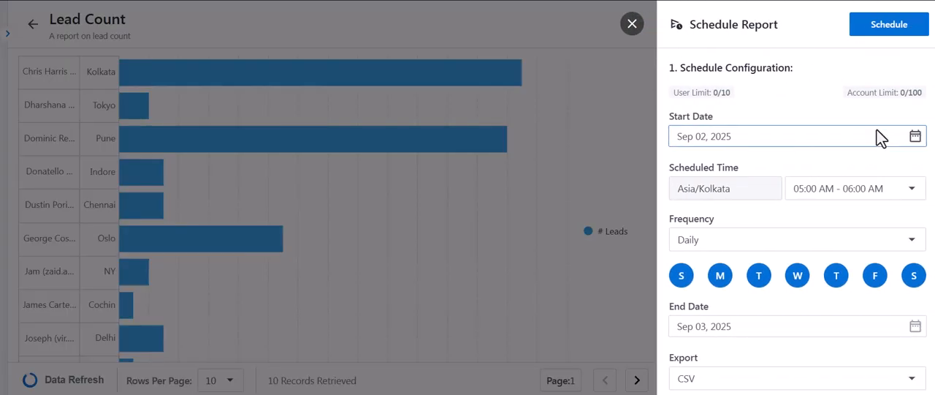
scroll(down, 3)
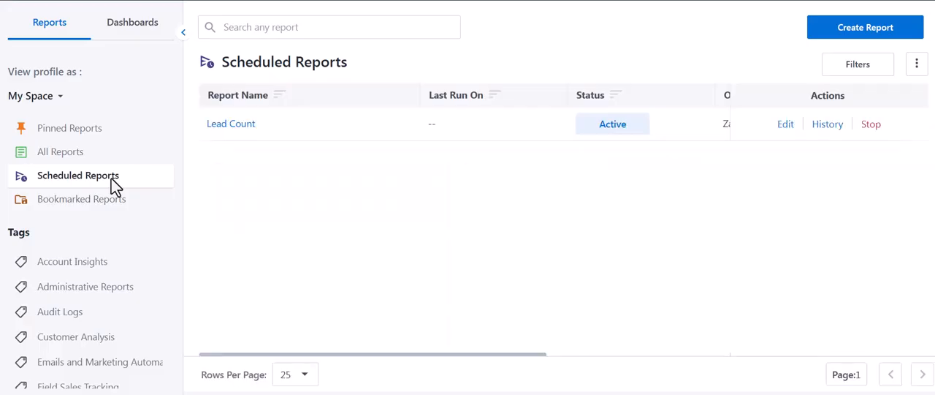
mouse_move(441, 213)
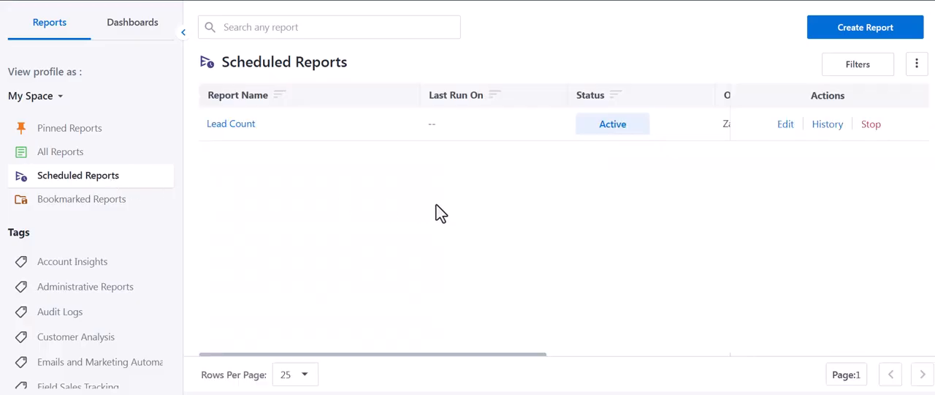
Switch from pinned reports to the Dashboards tab and view Sales User Dashboard 1
click(70, 129)
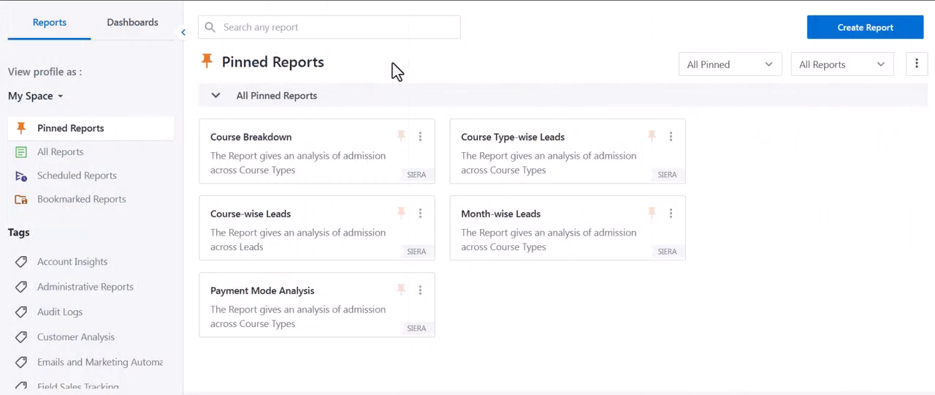
click(131, 22)
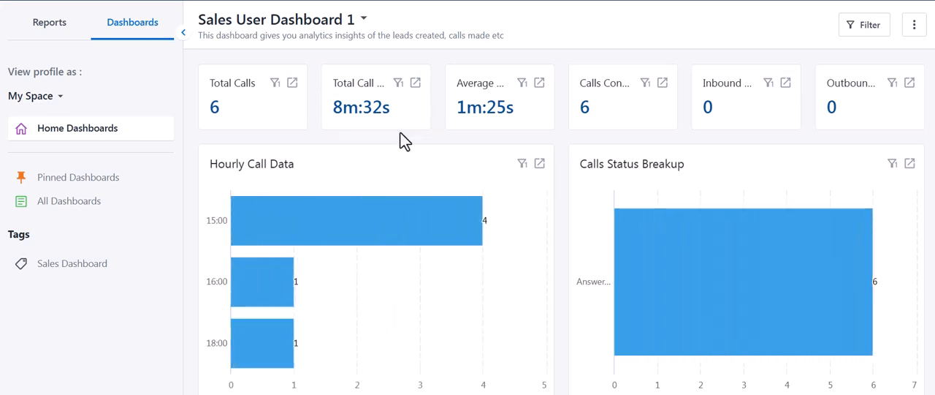
mouse_move(497, 114)
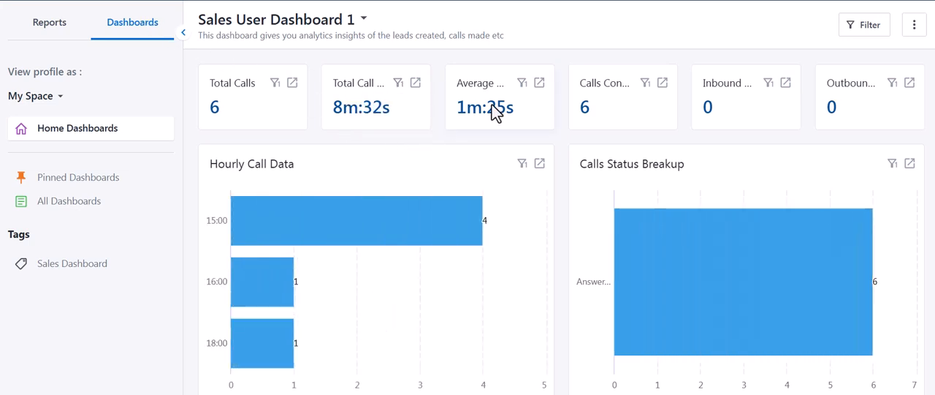
mouse_move(599, 202)
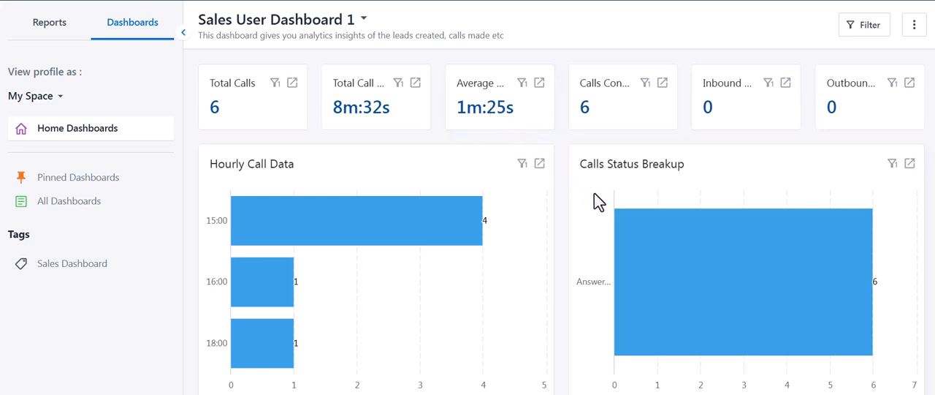
mouse_move(447, 291)
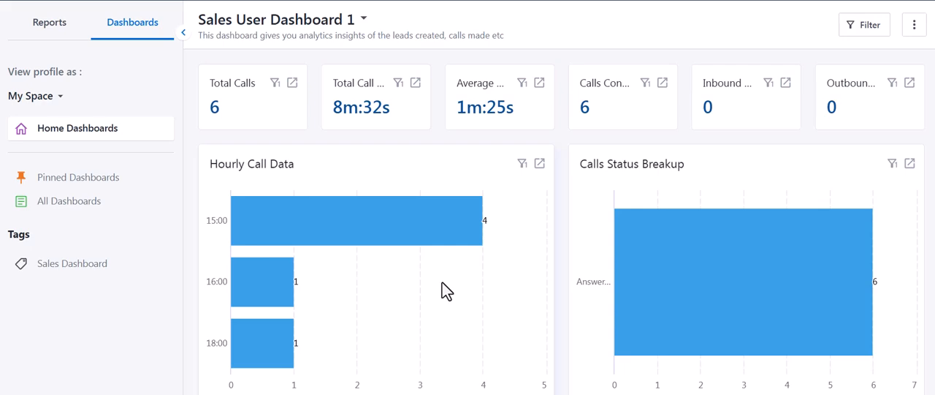
click(356, 219)
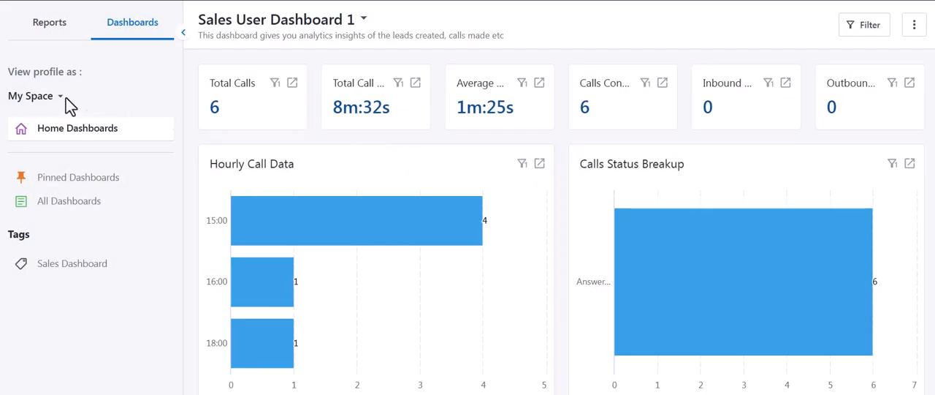
Return to the list of all dashboards and show the dashboard actions menu
click(31, 96)
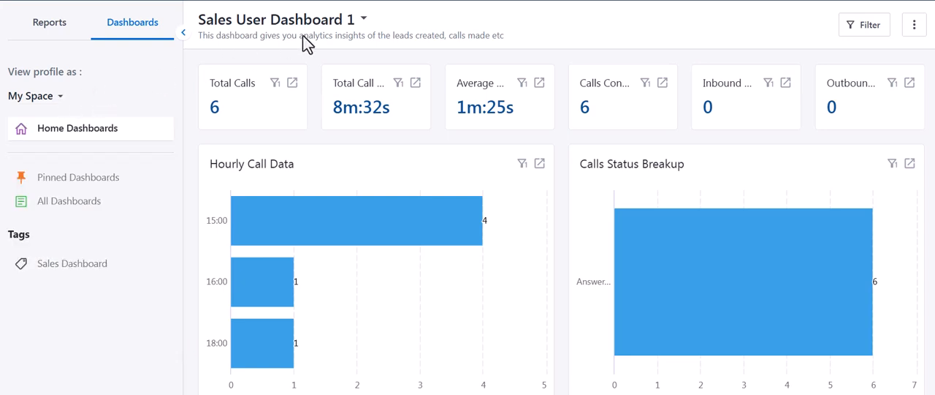
click(362, 21)
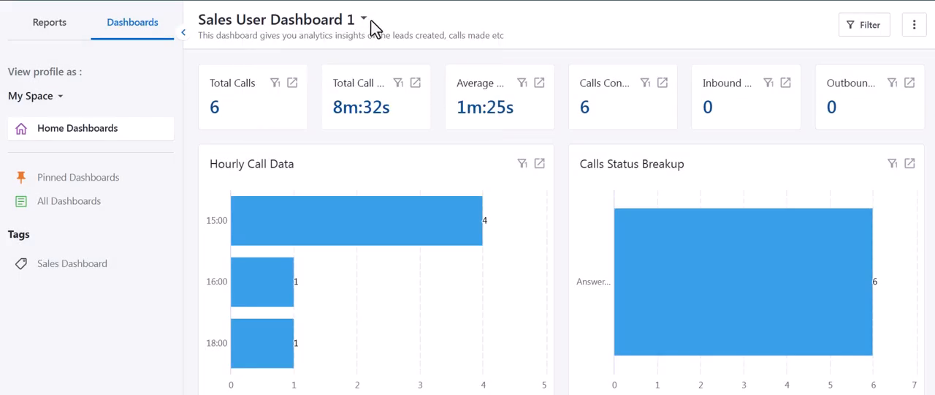
click(913, 24)
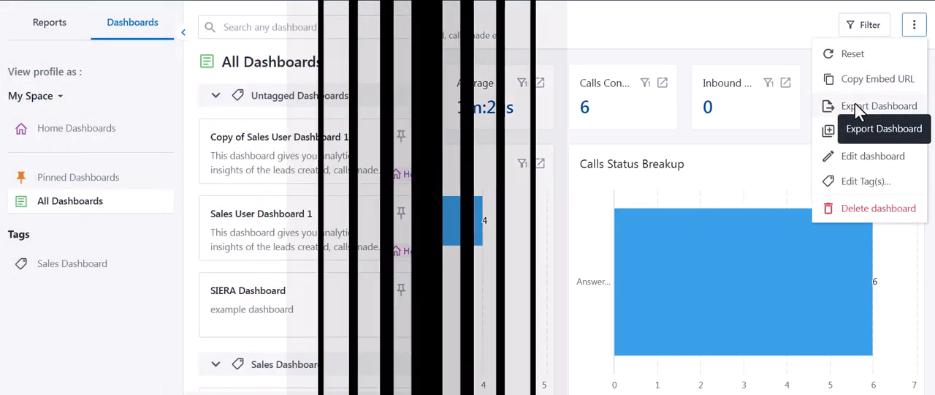
Create a new dashboard and start a widget built from a report
click(643, 67)
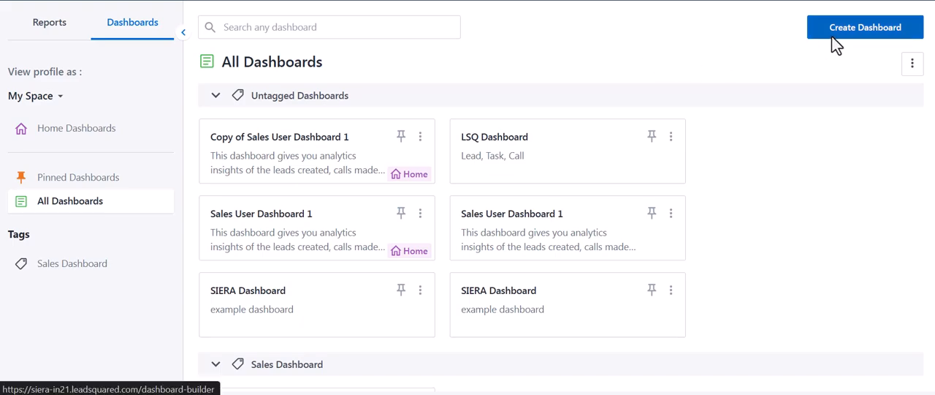
click(865, 26)
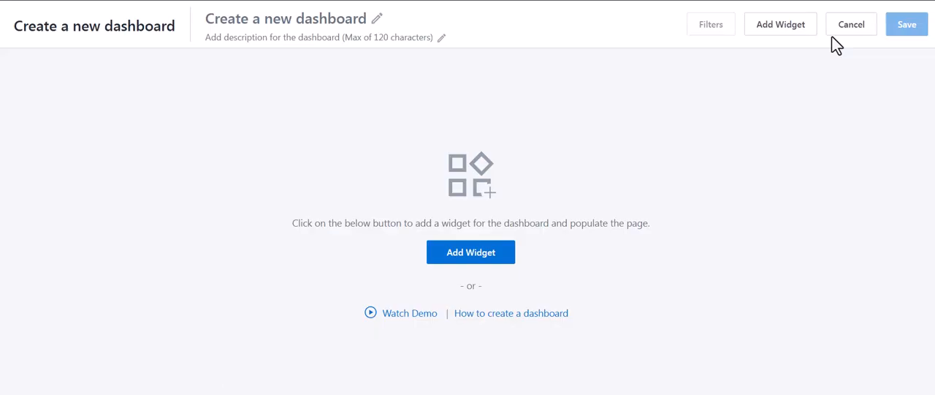
click(780, 24)
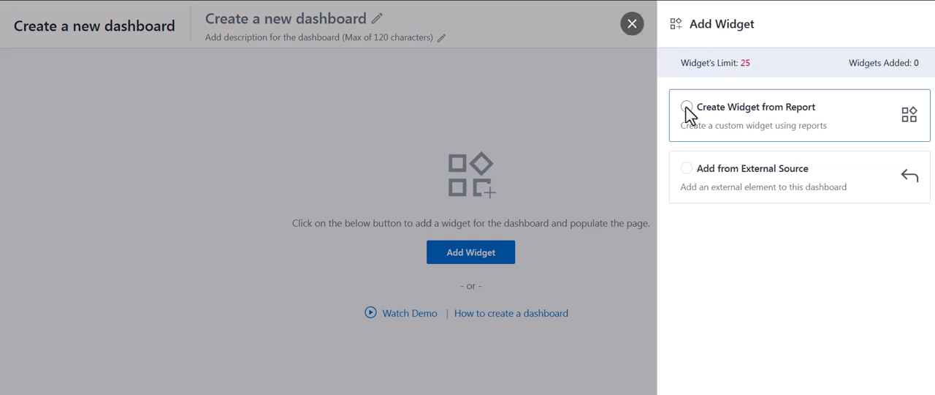
click(687, 107)
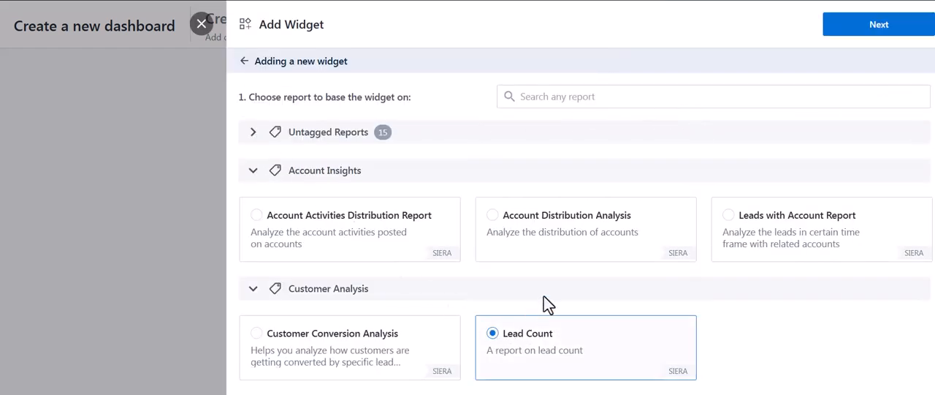
Add a Lead Count bar chart widget from the Lead Count report
click(879, 23)
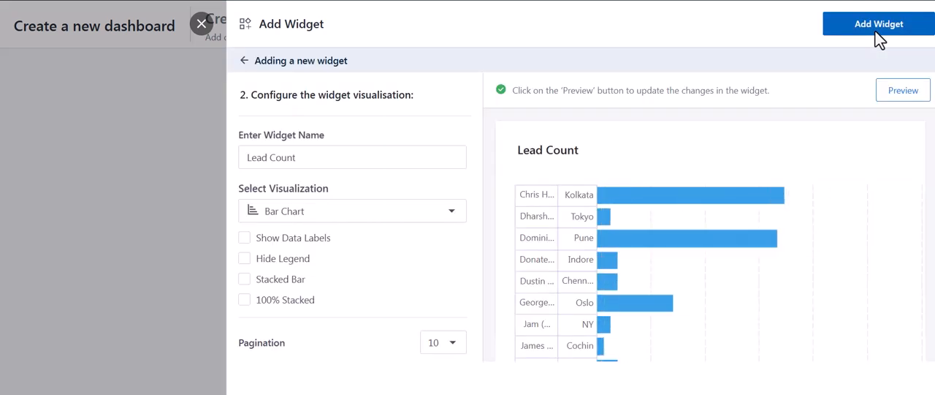
click(351, 211)
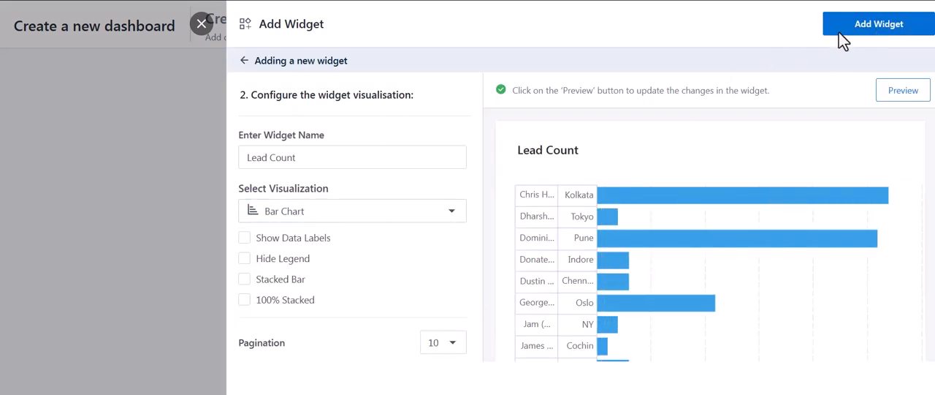
click(876, 23)
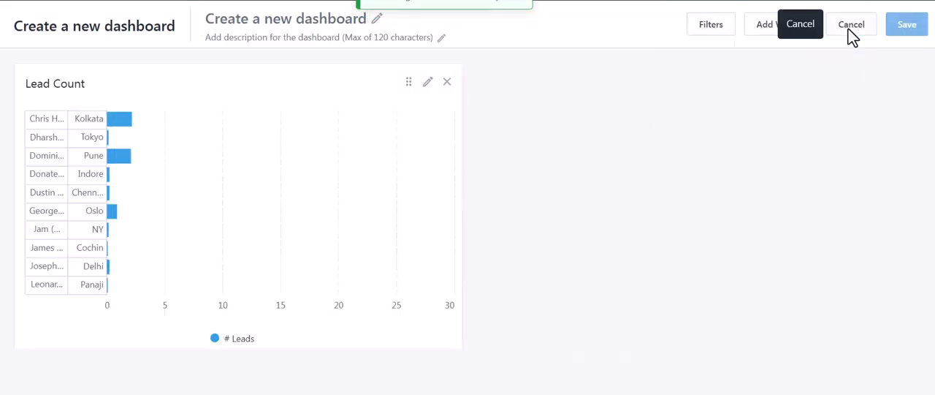
Add the remaining widgets and start a Date filter of Date-Time type
click(781, 23)
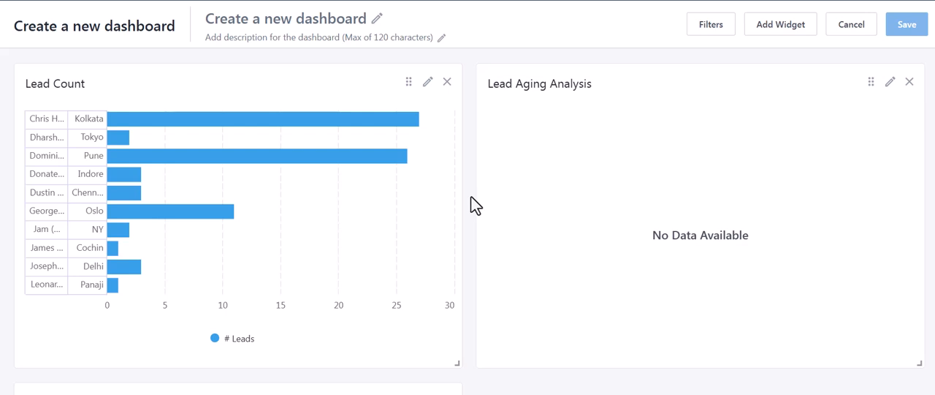
mouse_move(700, 57)
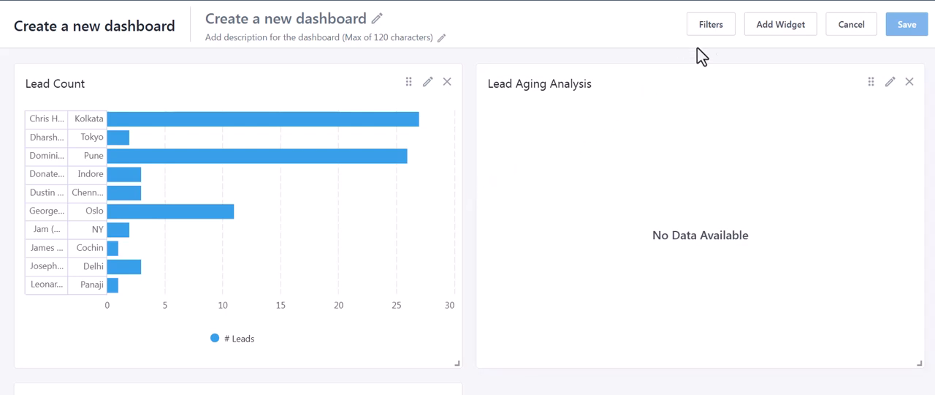
click(711, 23)
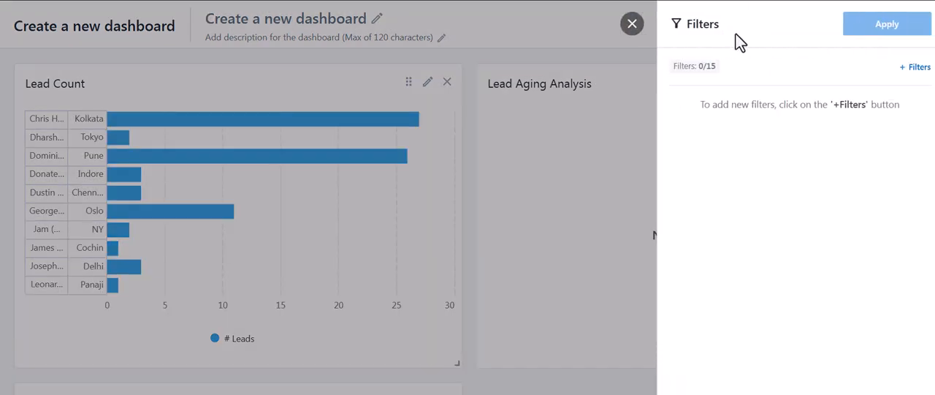
click(915, 67)
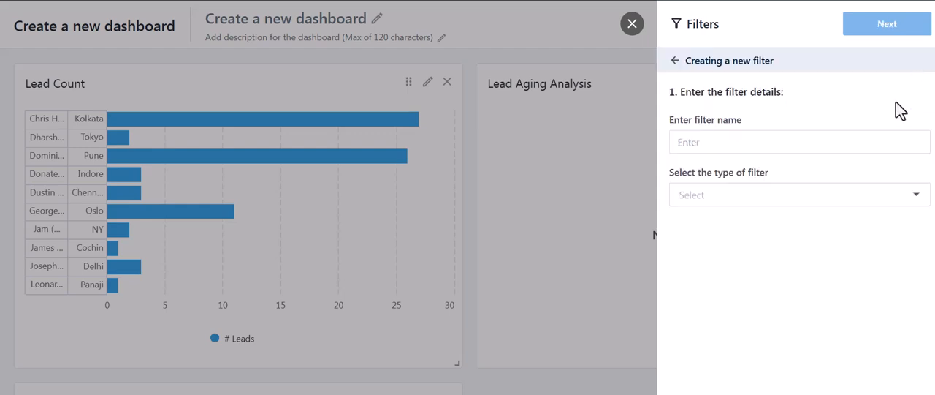
text(Date)
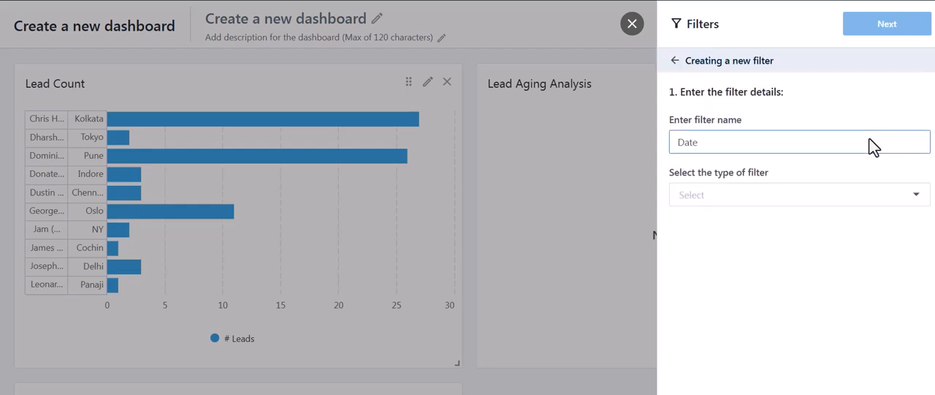
click(800, 194)
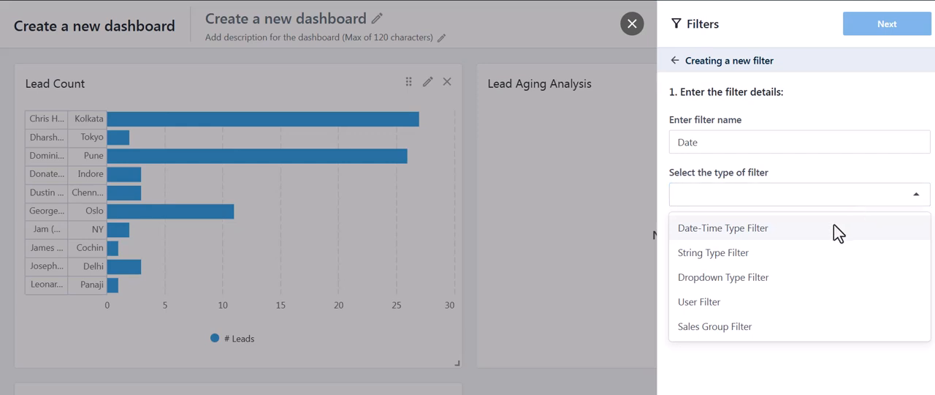
click(722, 228)
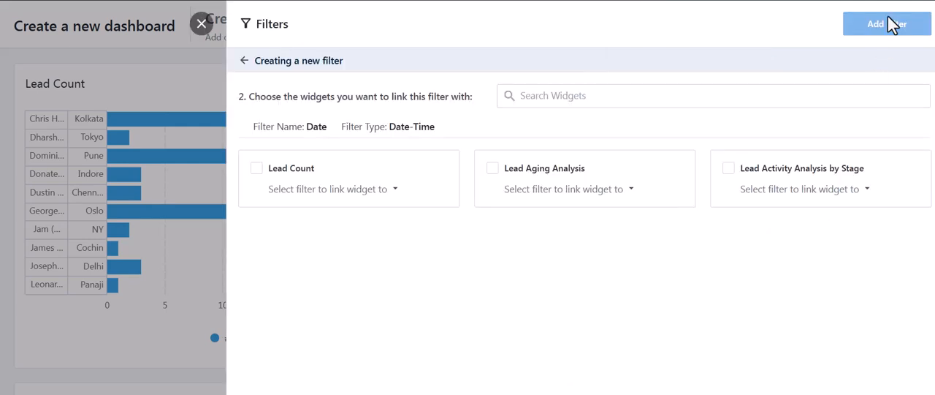
Link the Date filter to all three widgets on Lead Created On and add it
click(331, 188)
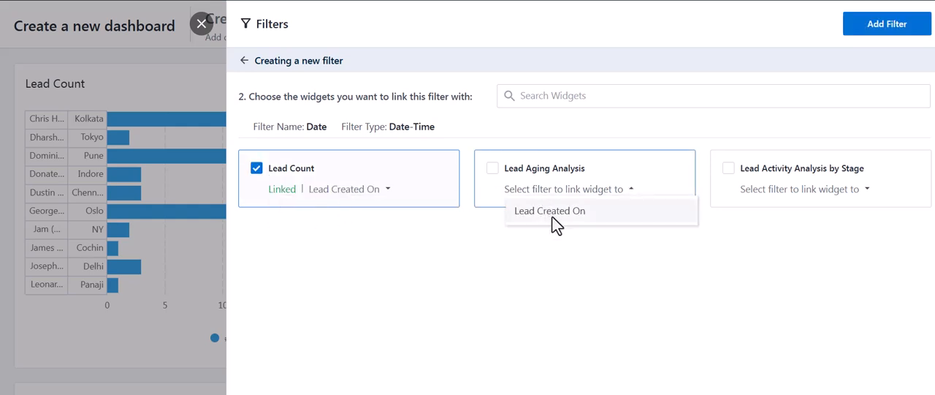
click(549, 210)
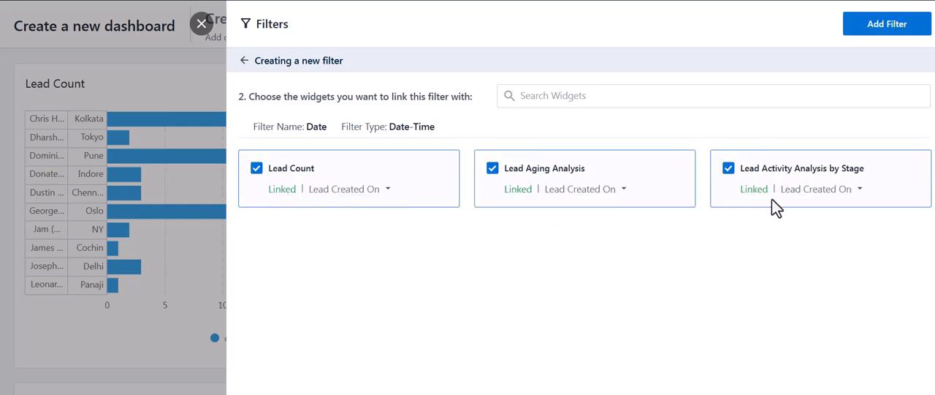
click(886, 24)
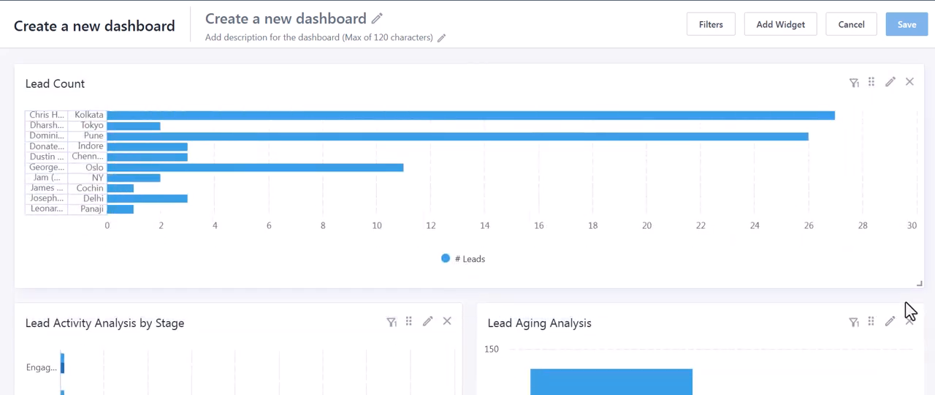
Name the dashboard Lead Analysis with description Analysis and start saving it
scroll(down, 3)
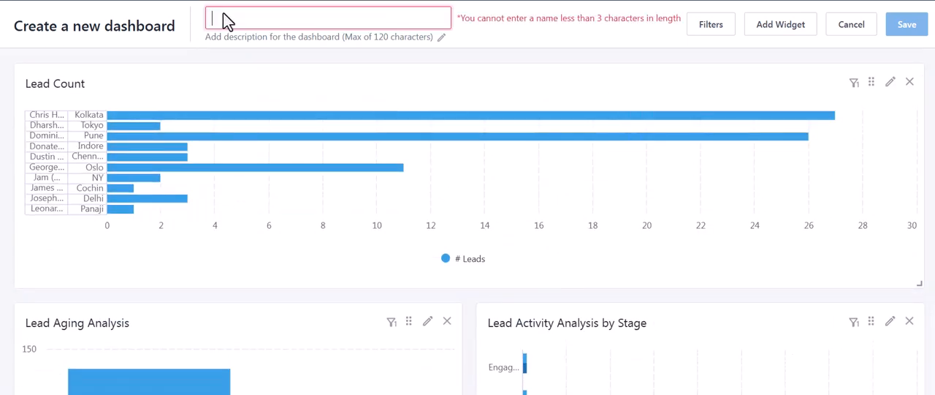
text(Lead Analysis)
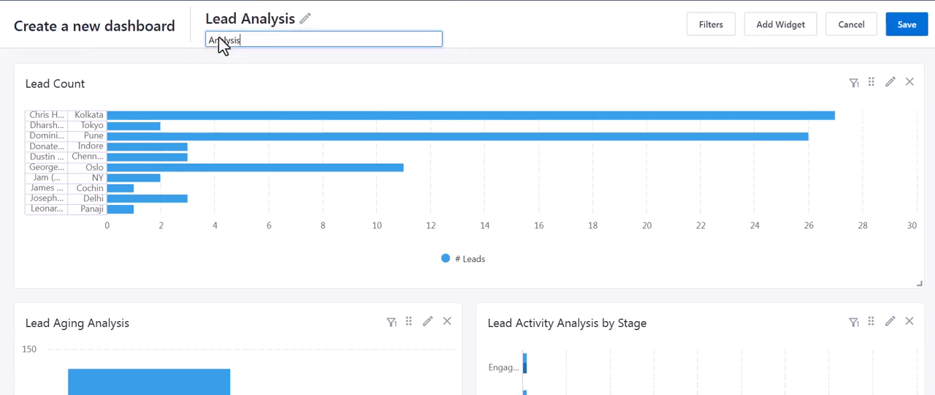
click(906, 23)
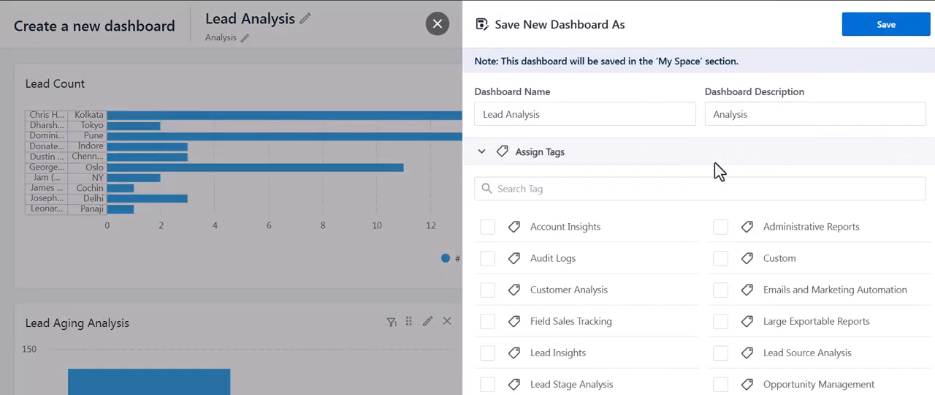
Tag the dashboard Customer Analysis and share it with Administrator User Profile
click(488, 289)
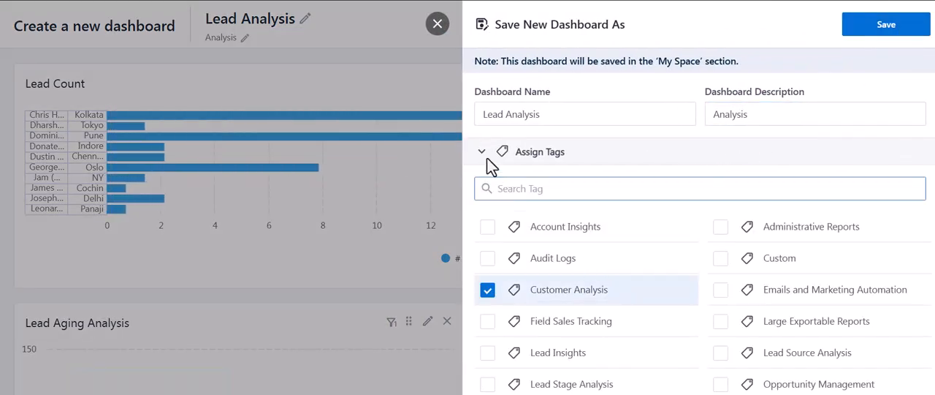
click(482, 152)
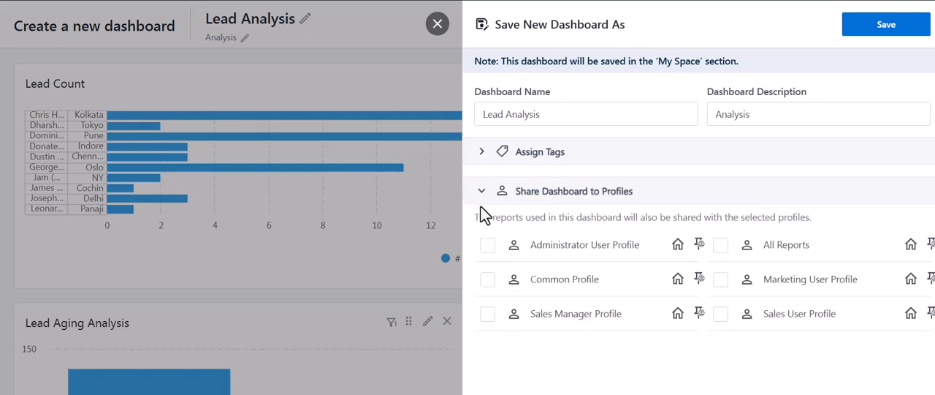
click(488, 244)
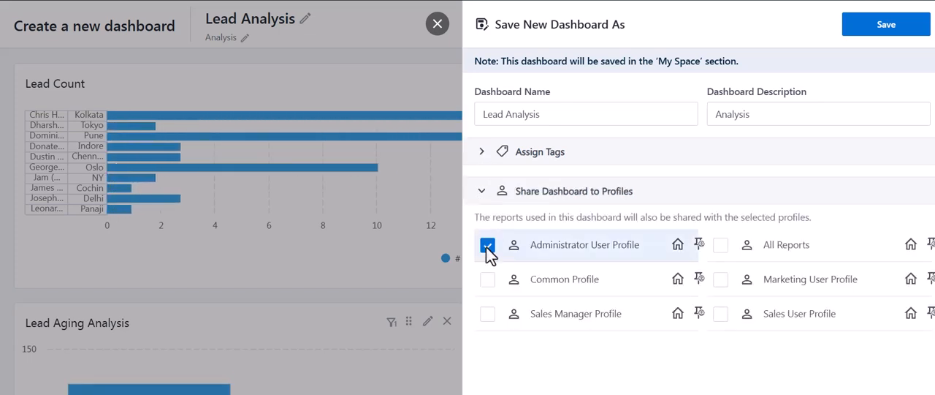